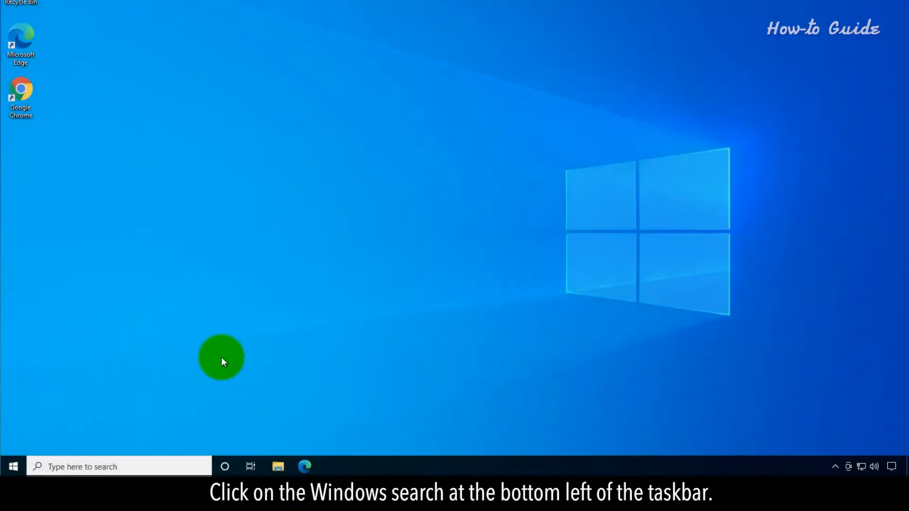
Search 'printers & scanners' from the taskbar so the system setting appears as best match
click(116, 466)
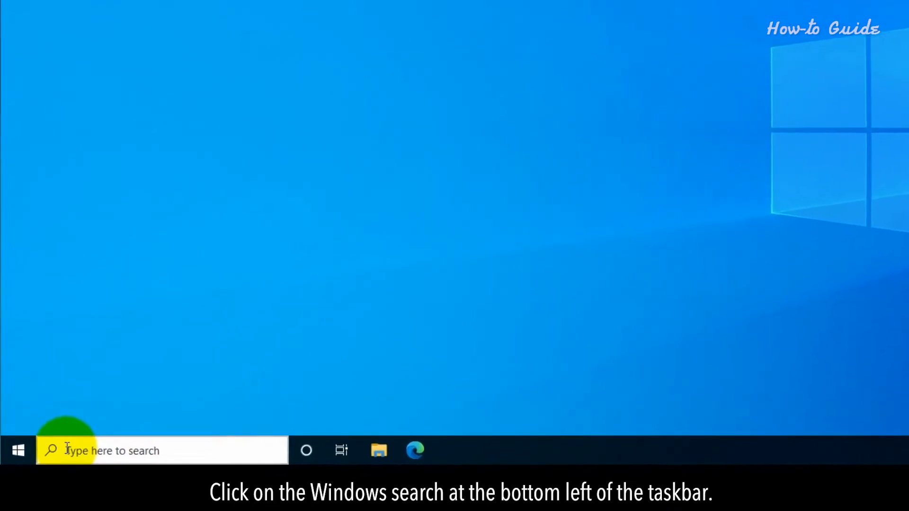
click(160, 450)
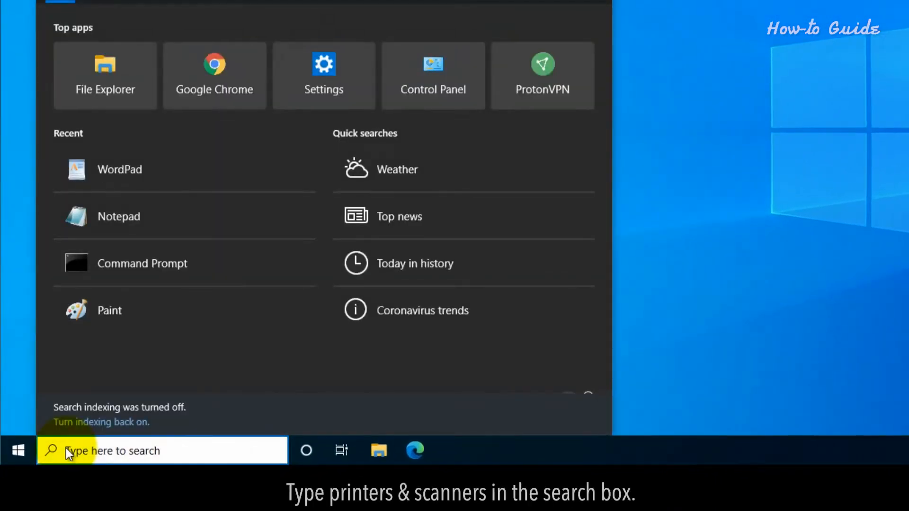
text(p)
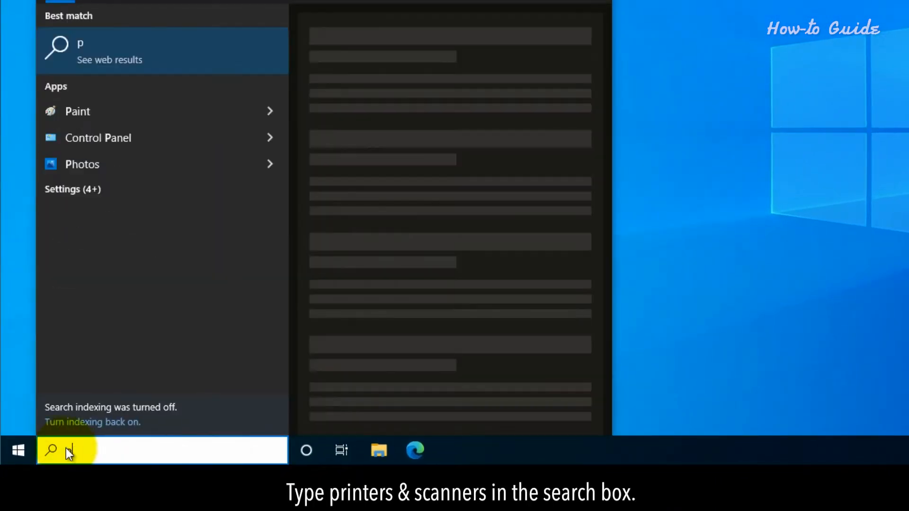
text(rinters & scanners)
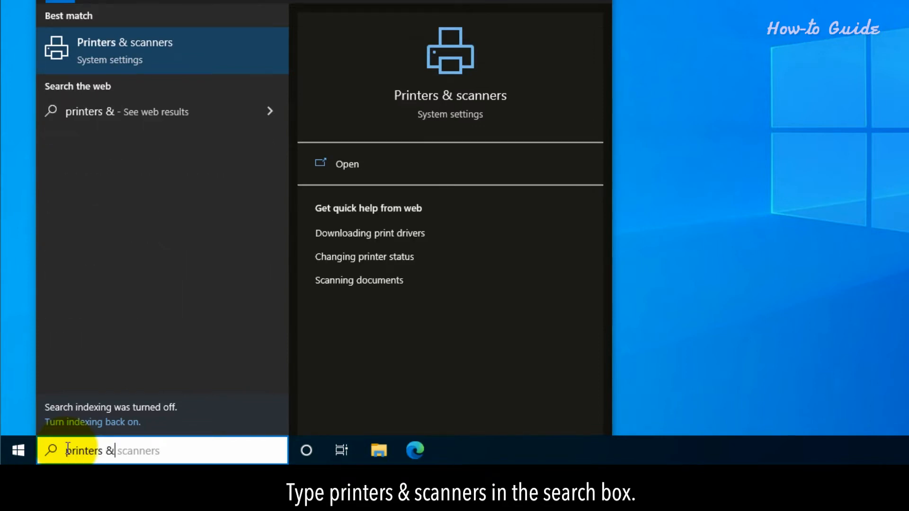
text(sc)
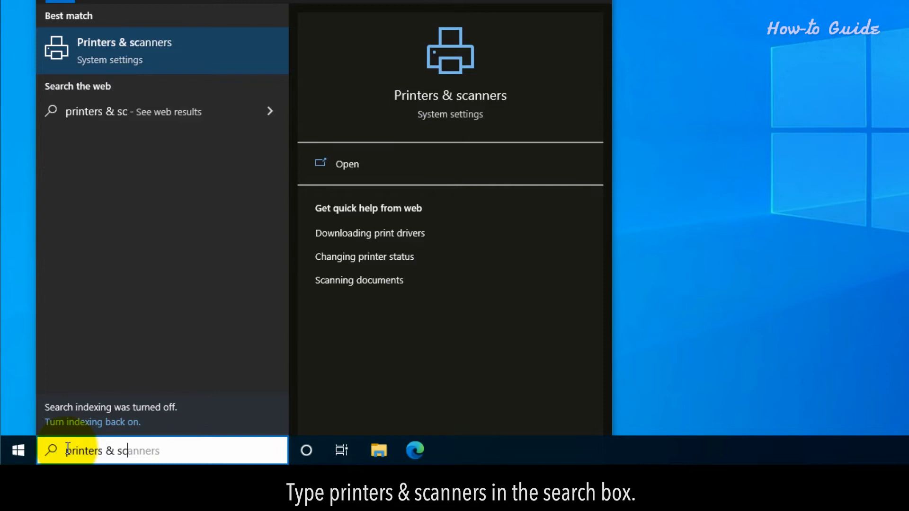
text(anners)
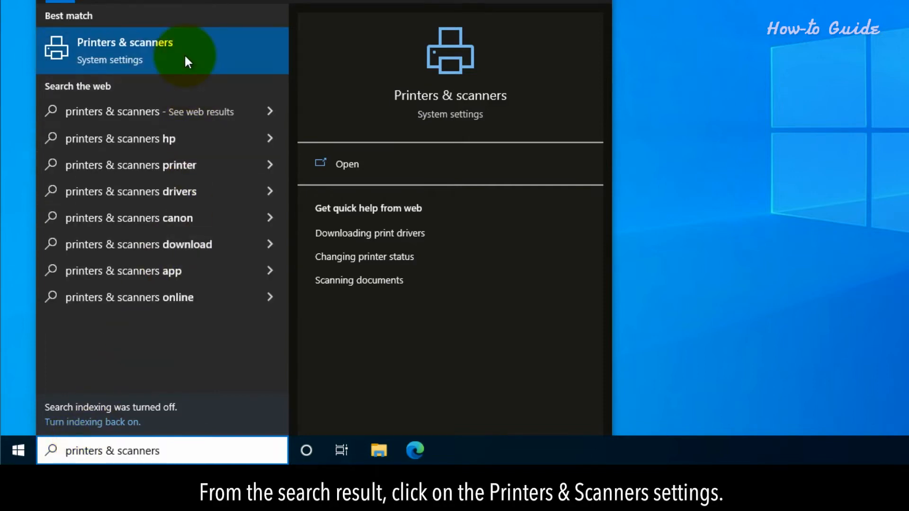
Open the Printers & scanners best match, listing Fax and Microsoft Print to PDF
click(125, 50)
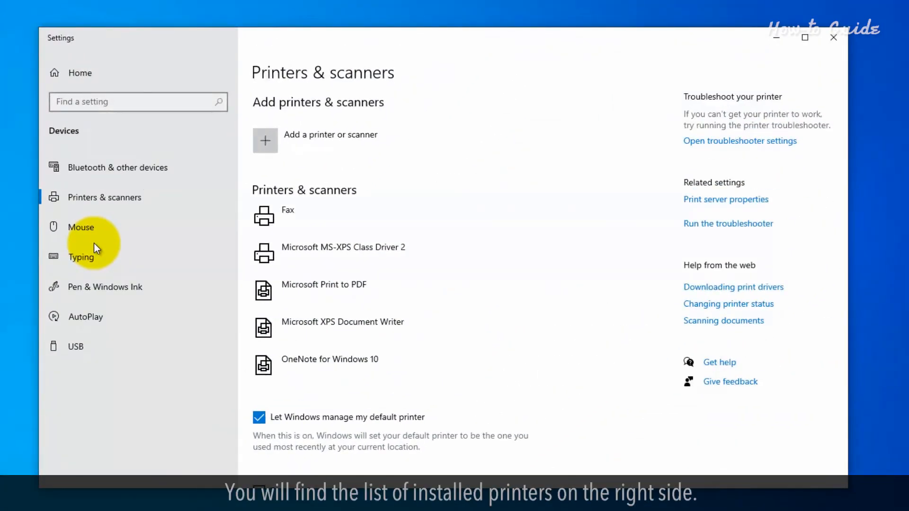
mouse_move(429, 214)
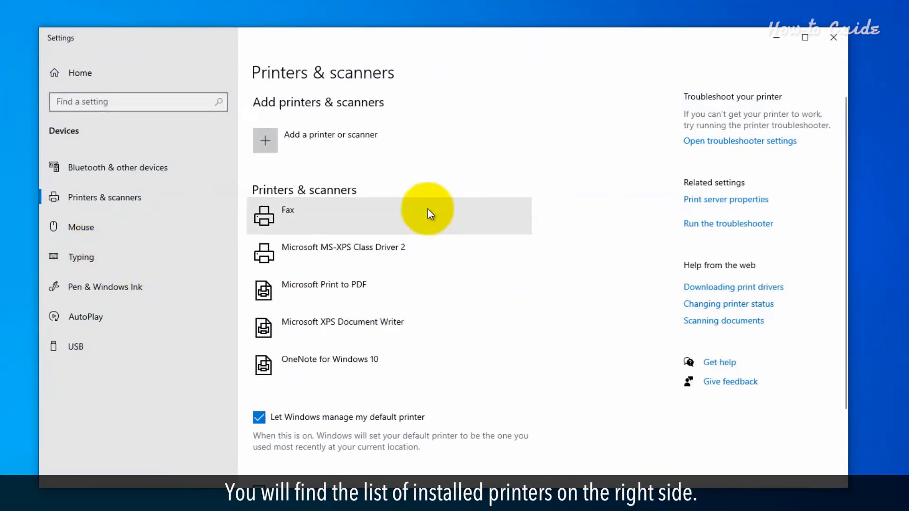
mouse_move(406, 217)
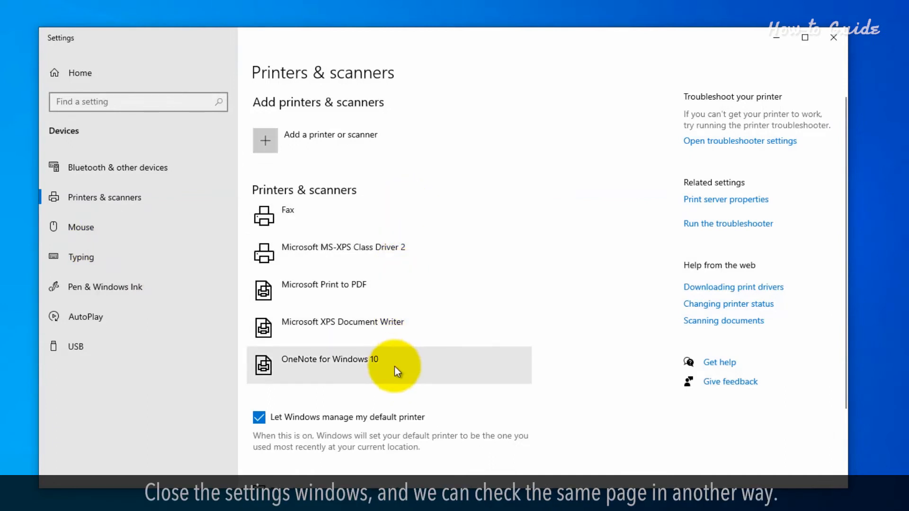
mouse_move(833, 37)
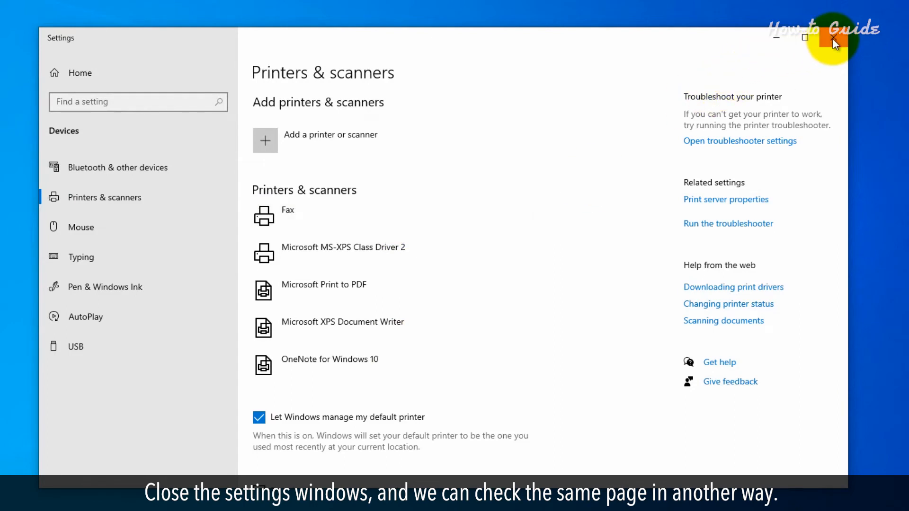
Close Settings, then bring up the Start menu with its shortcut names expanded
click(832, 38)
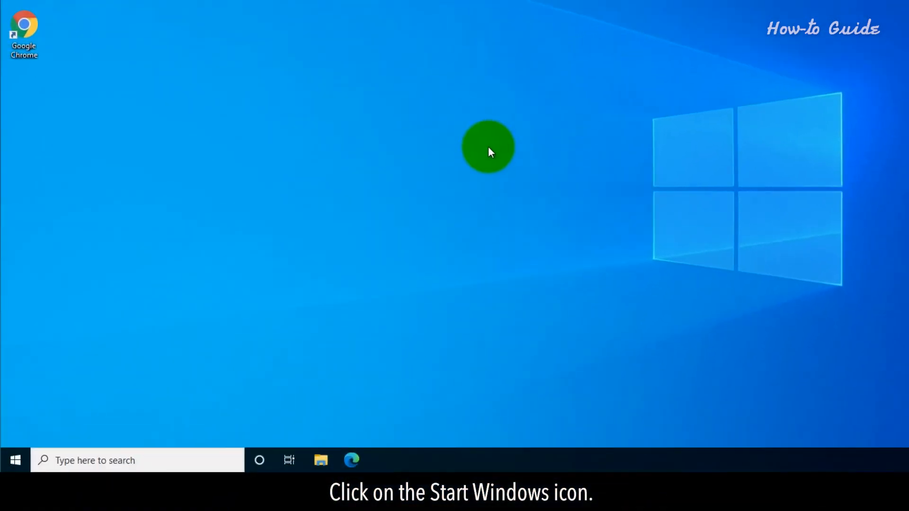
mouse_move(148, 285)
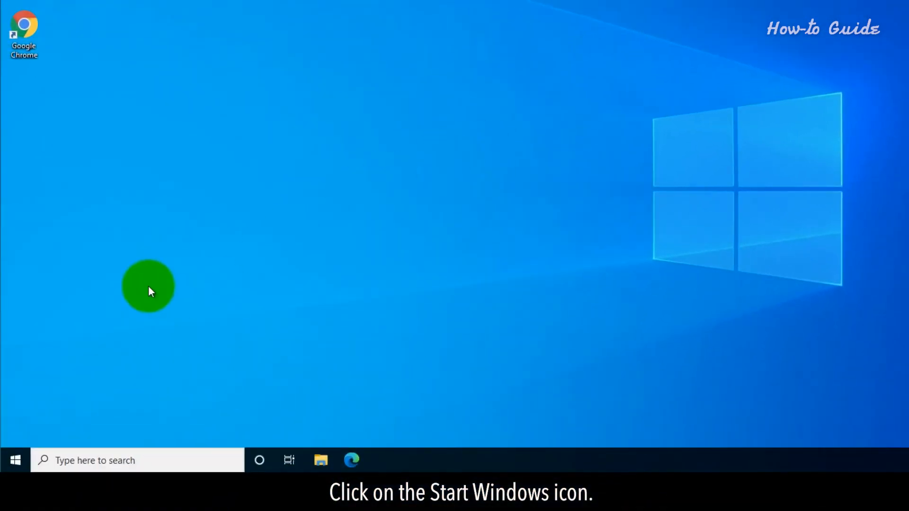
click(12, 460)
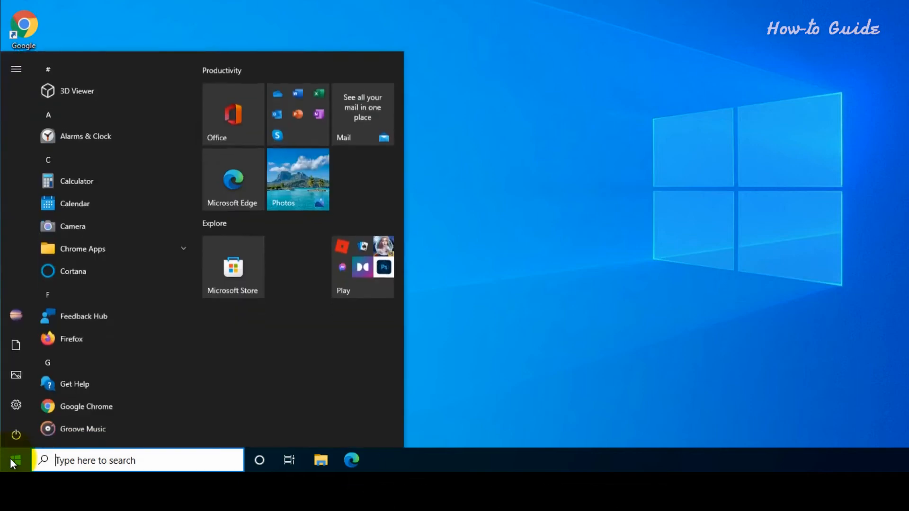
click(16, 68)
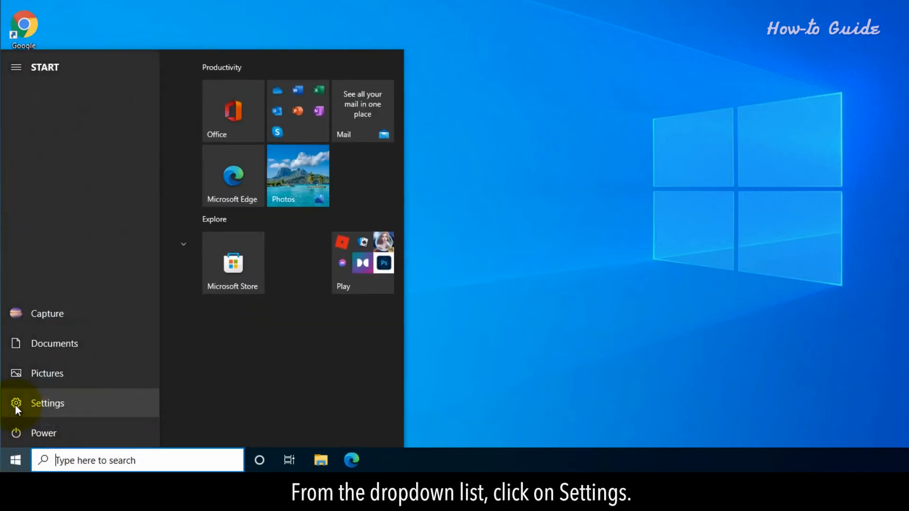
Launch Settings from the Start menu and enter the Devices section
click(47, 404)
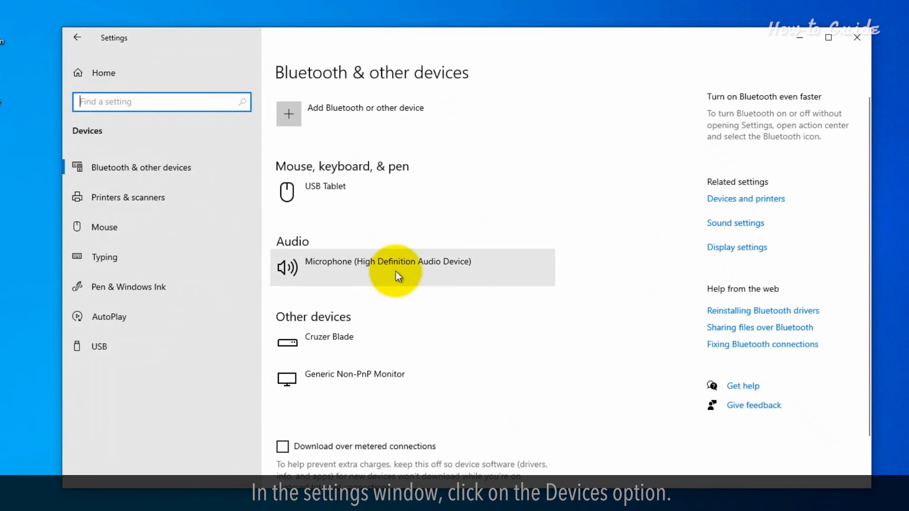
Navigate to Printers & scanners in the Devices pane to list installed printers
click(128, 197)
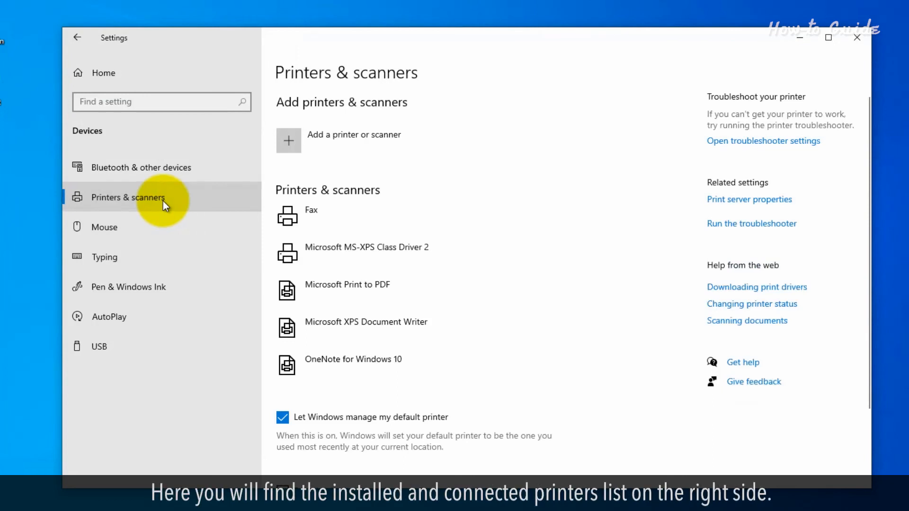
mouse_move(484, 360)
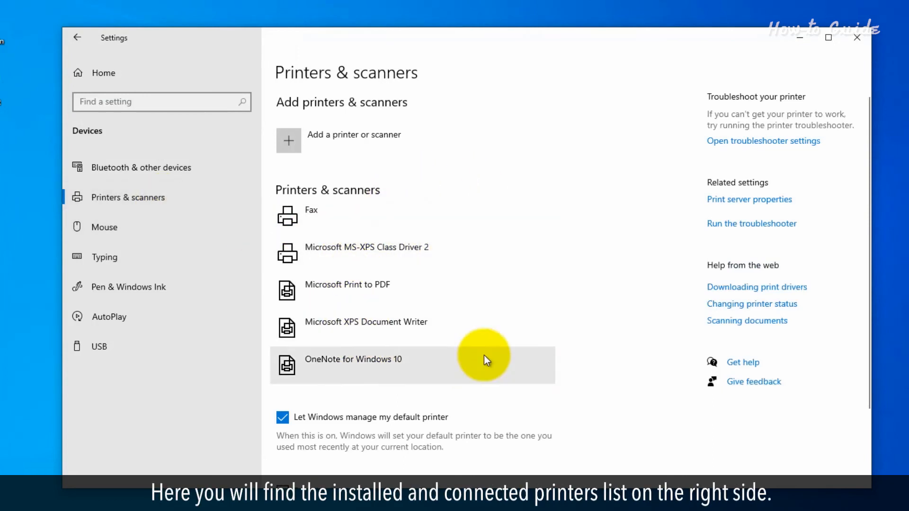
mouse_move(460, 223)
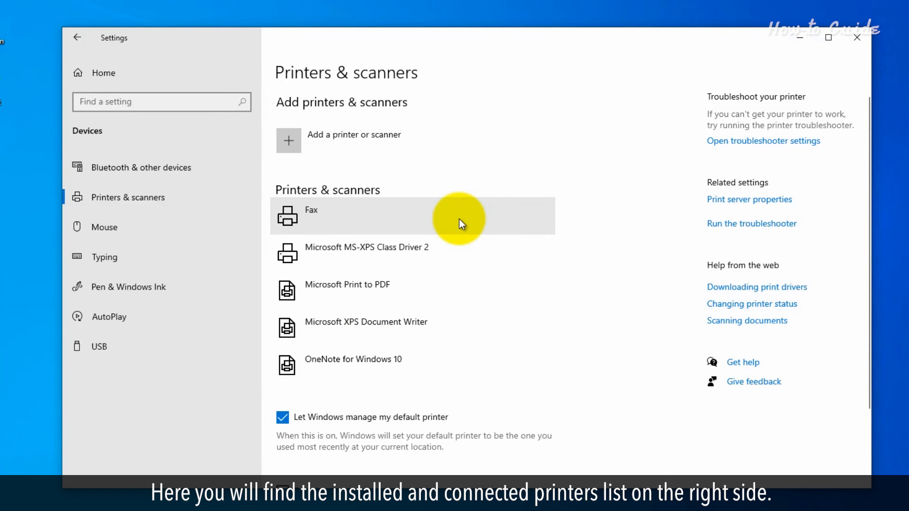
mouse_move(466, 234)
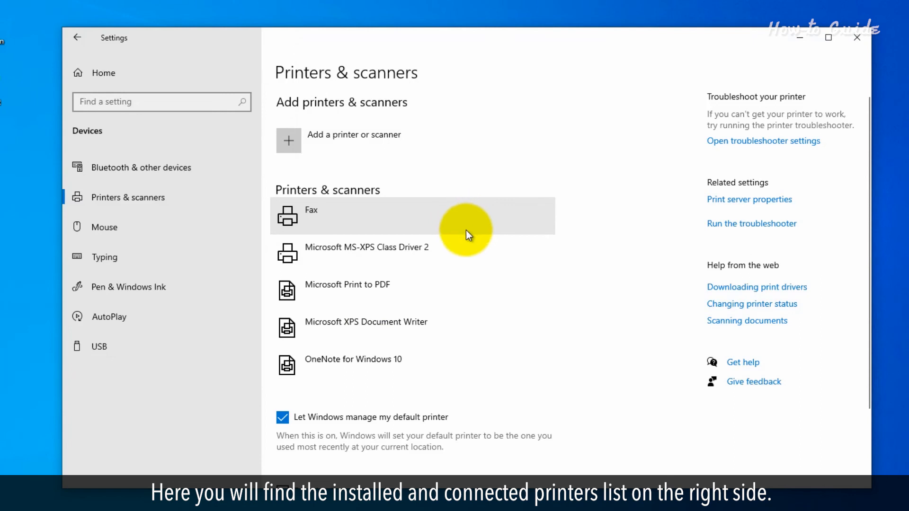